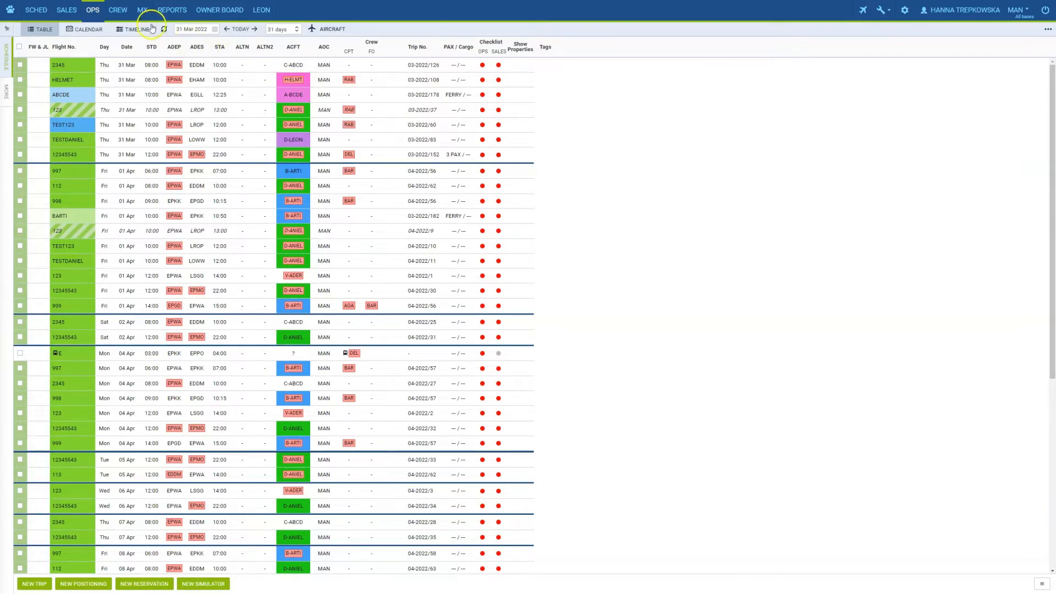
- Open the reports overview from the REPORTS menu, listing saved and Leon-shared reports
click(172, 10)
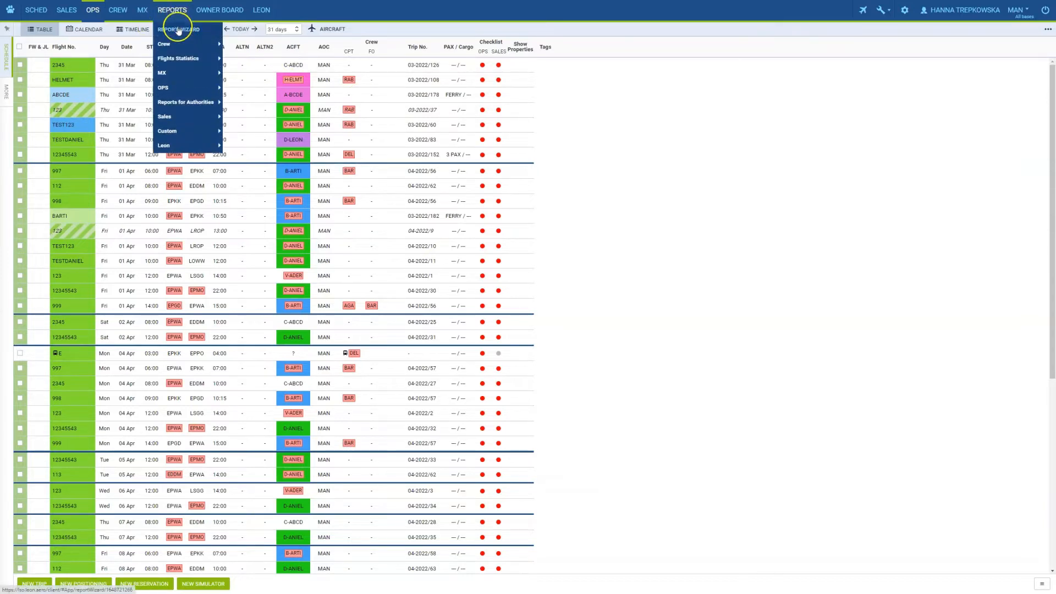
click(180, 29)
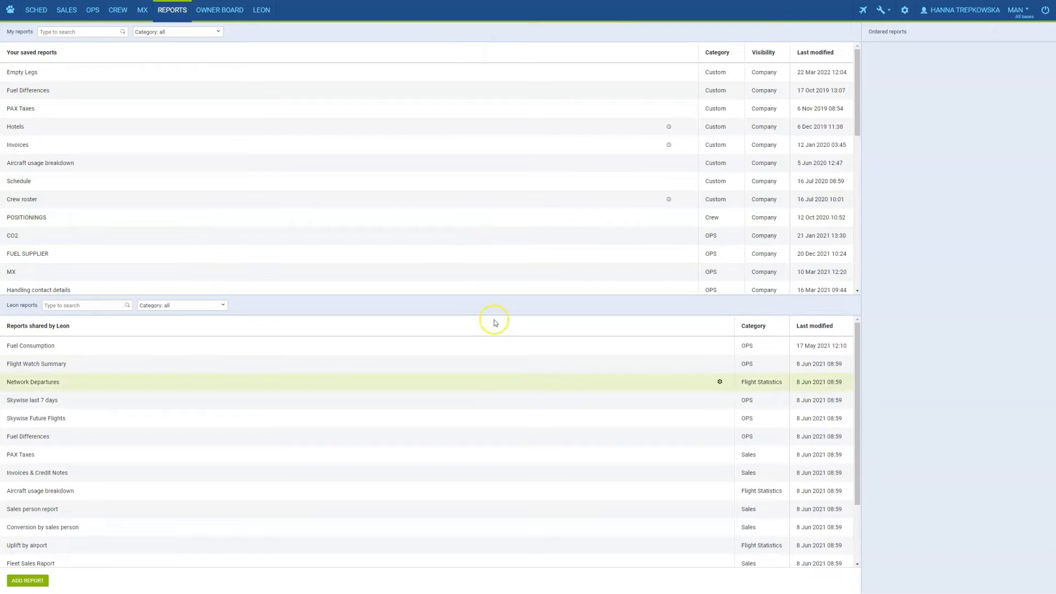
mouse_move(411, 517)
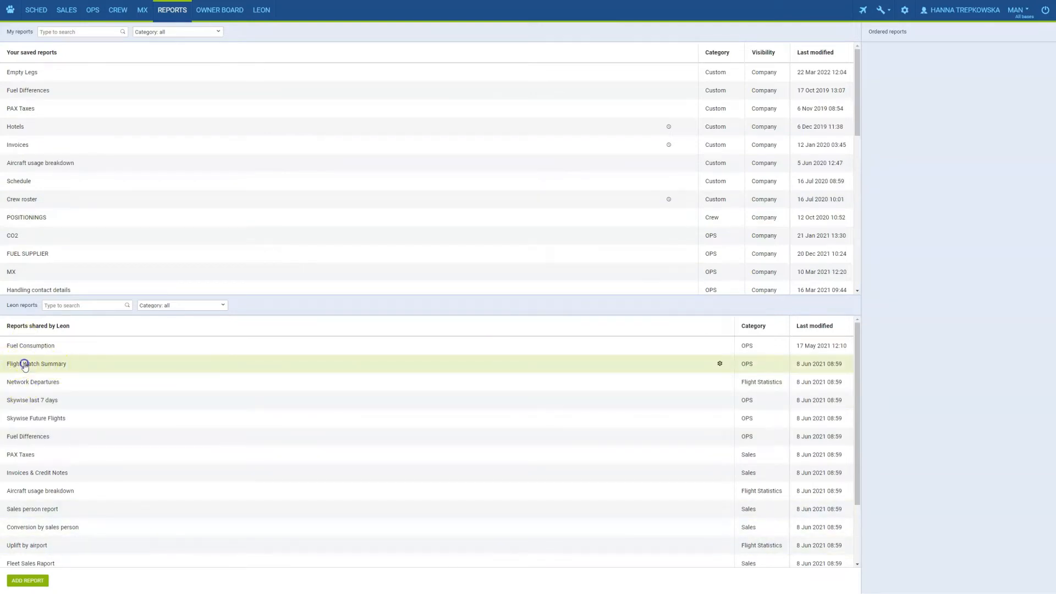
- Open the Flight Watch Summary report showing the last 7 days of flights
click(38, 364)
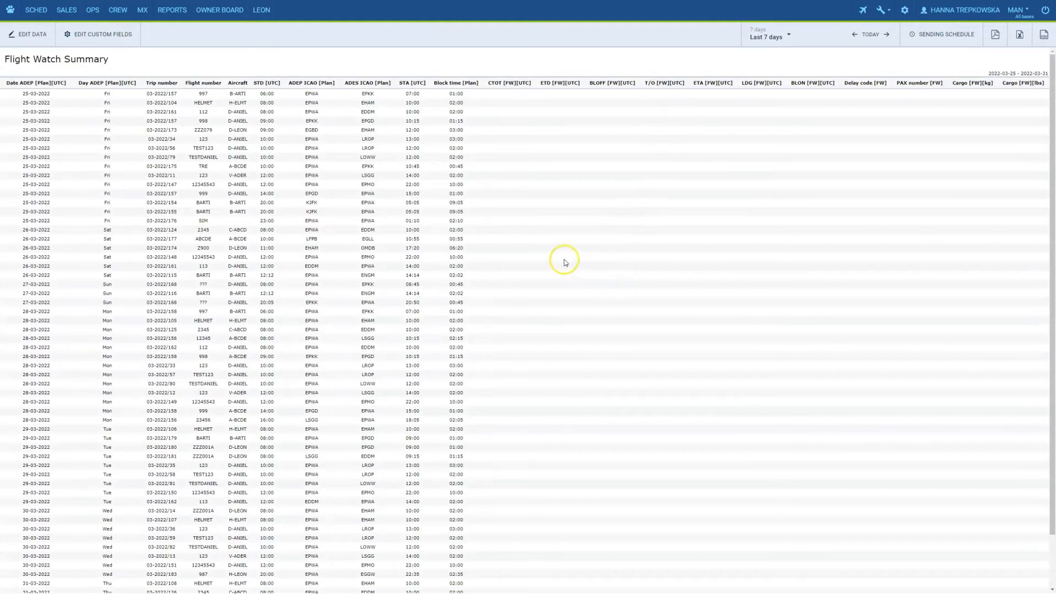
mouse_move(617, 224)
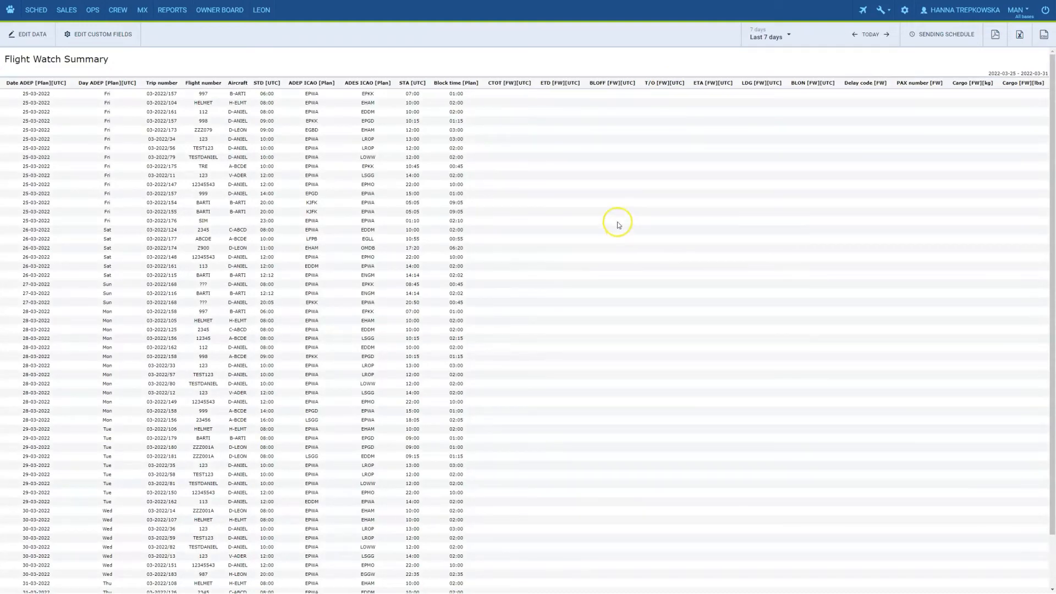
mouse_move(895, 50)
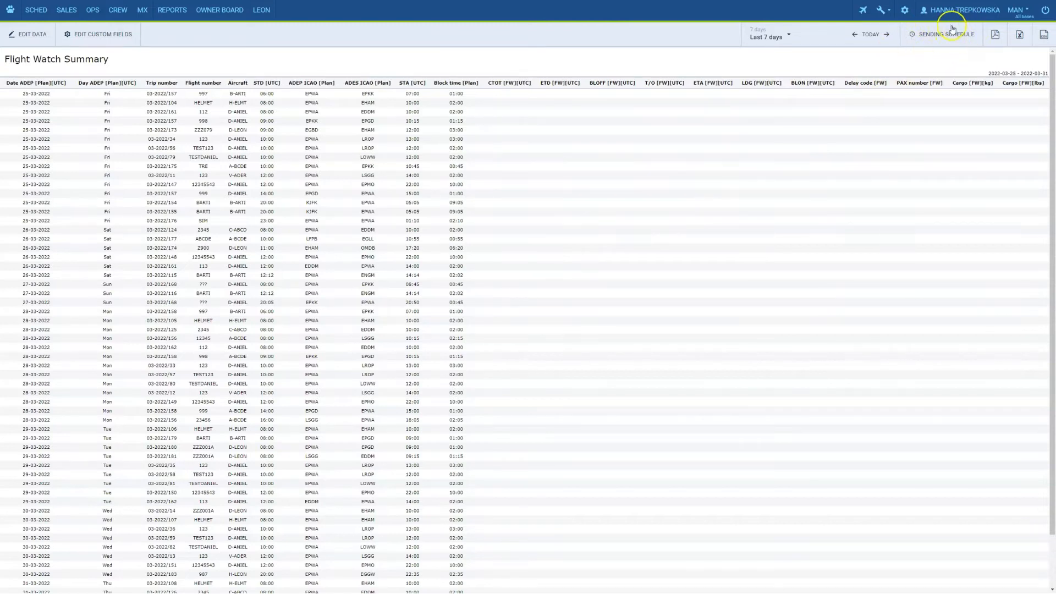
- Open the sending schedule settings for the Flight Watch Summary report
click(946, 34)
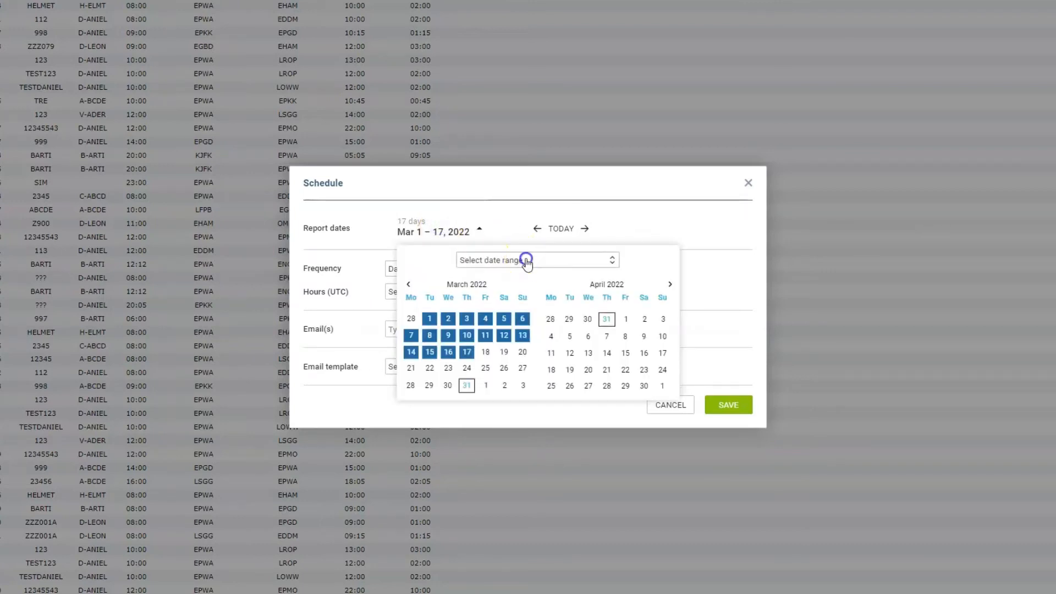
- Set the schedule's report dates to the '-14 days, now, 14 days' preset
click(532, 260)
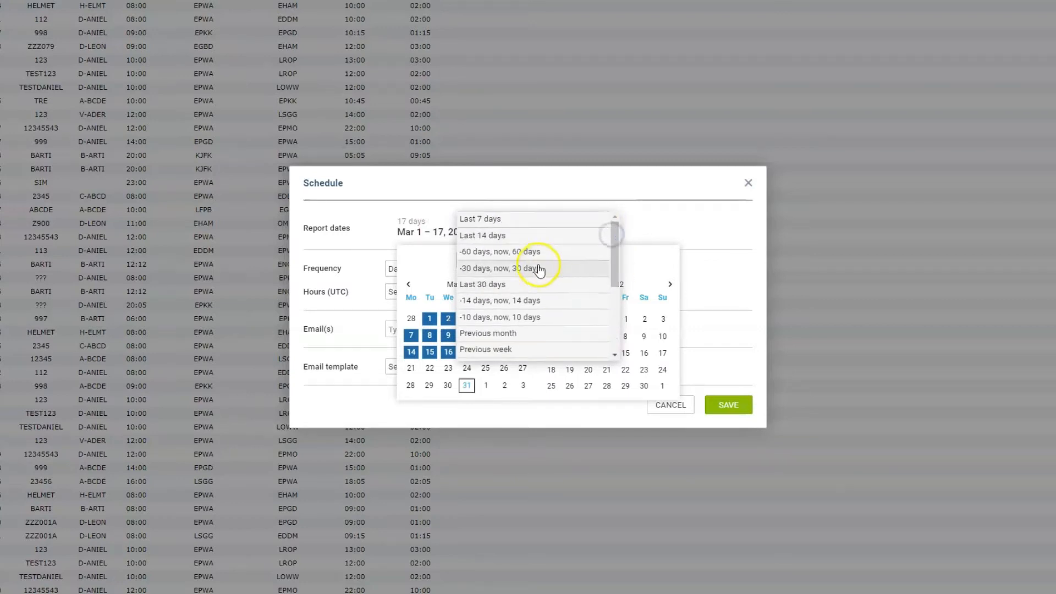
mouse_move(547, 300)
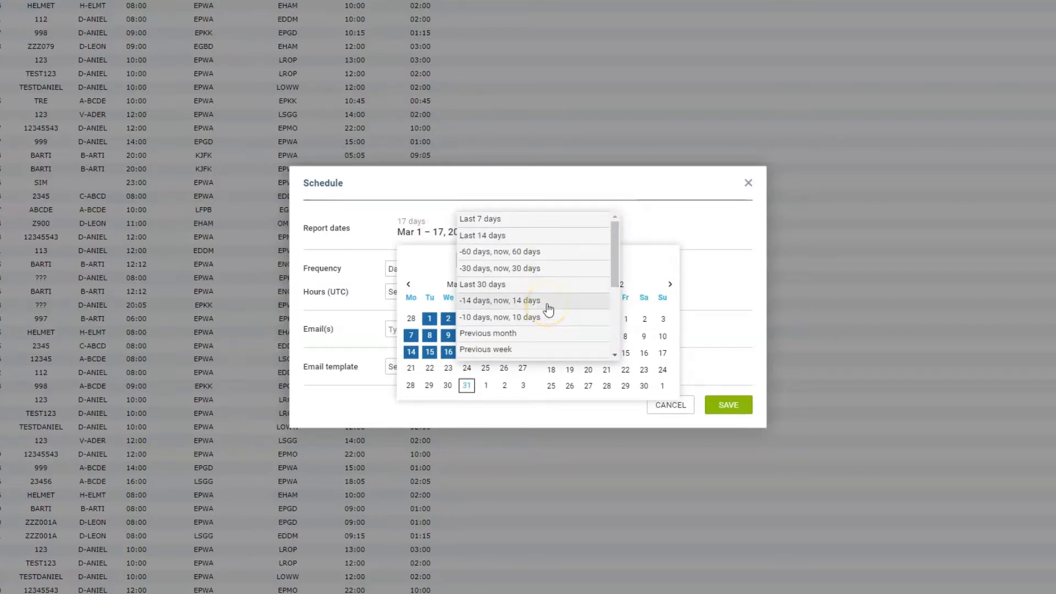
click(499, 300)
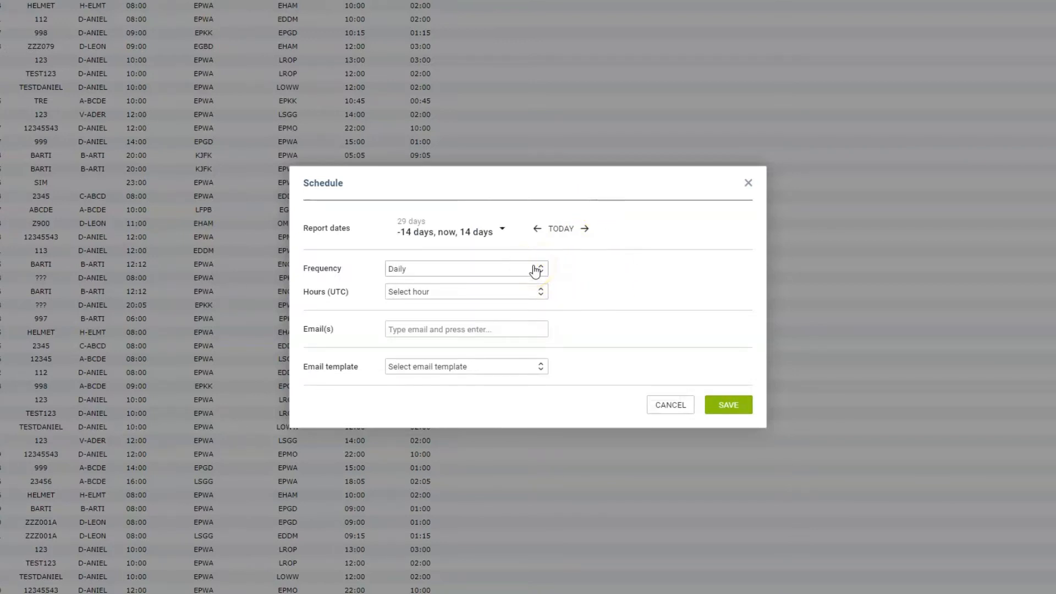
- Keep the frequency Daily and set sending hours to 09:30 and 12:30 UTC
click(464, 268)
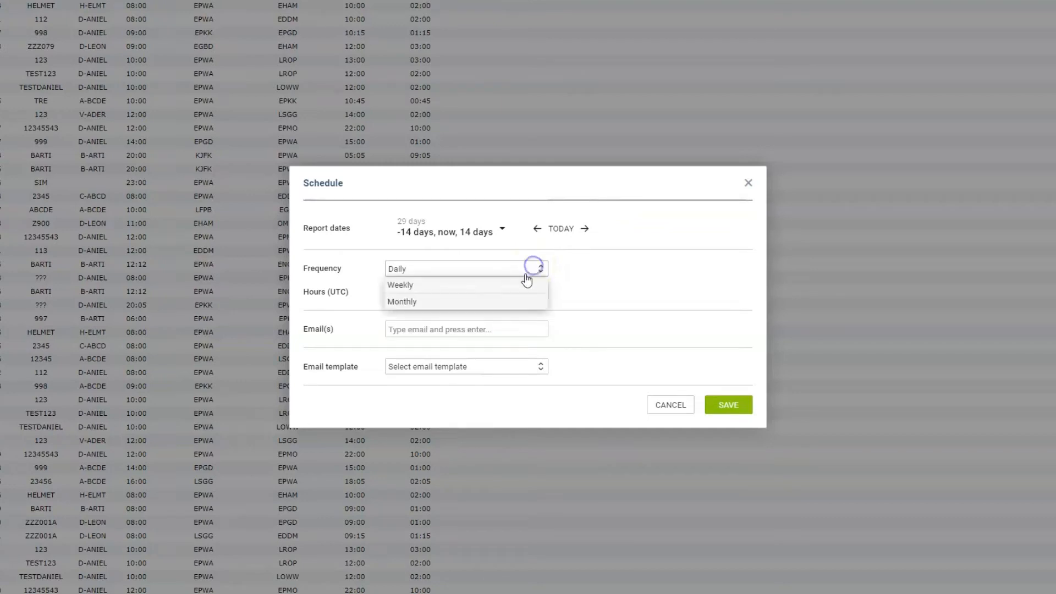
click(464, 268)
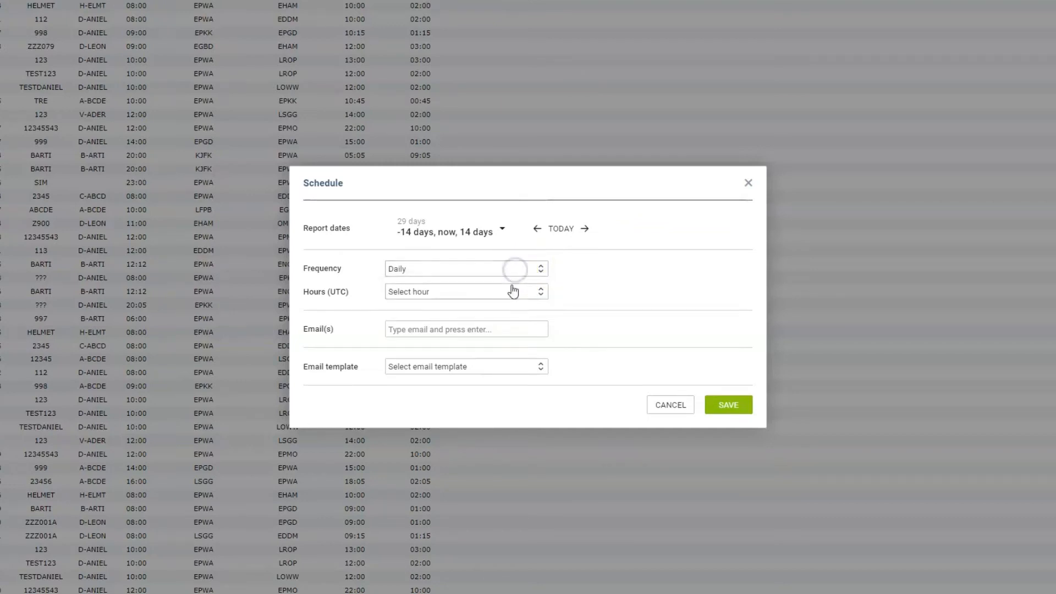
click(465, 291)
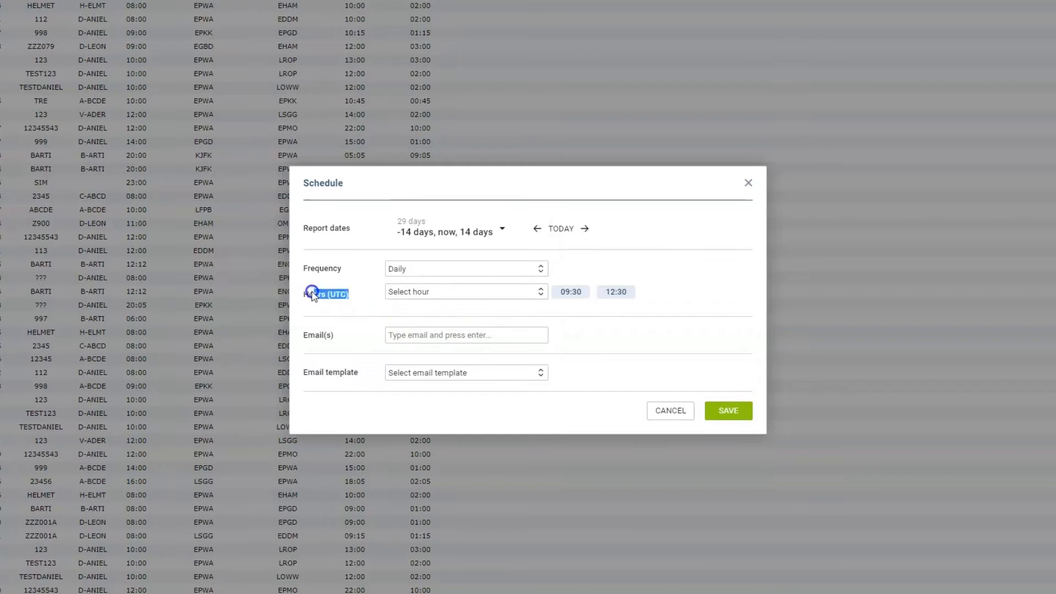
mouse_move(490, 329)
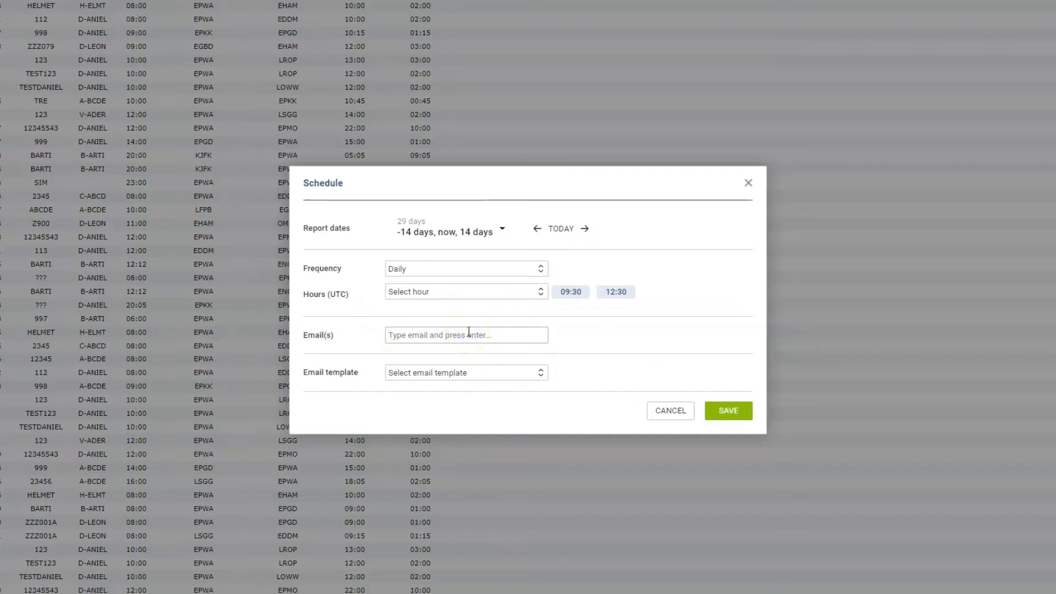
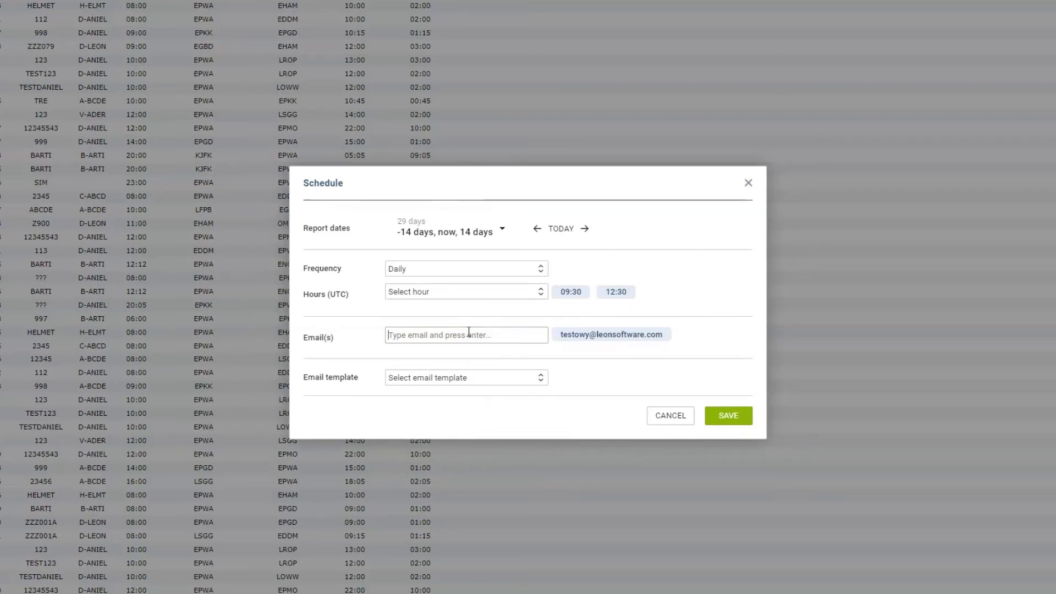
mouse_move(494, 421)
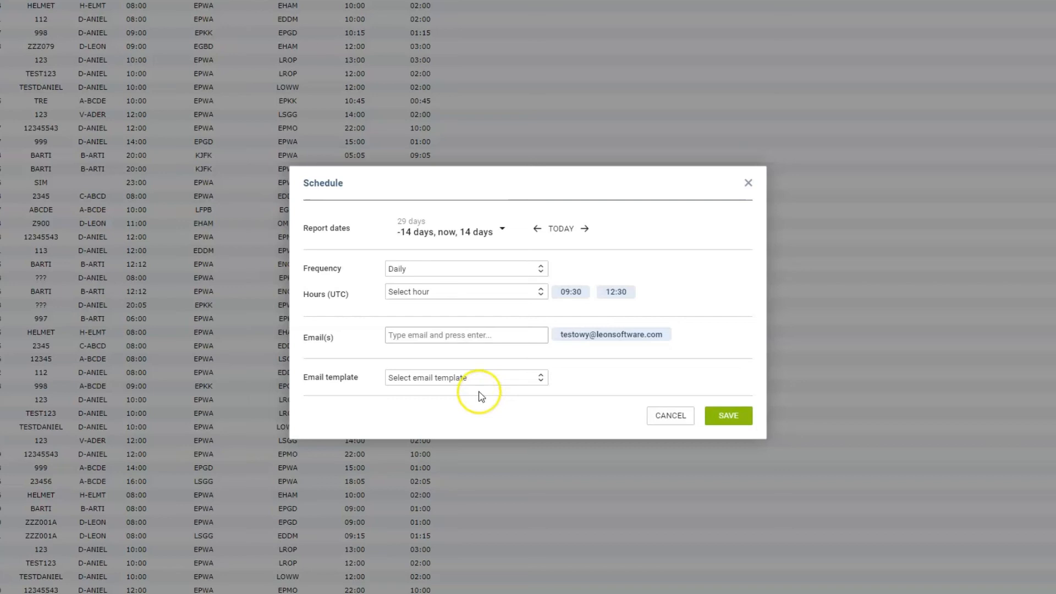
click(465, 377)
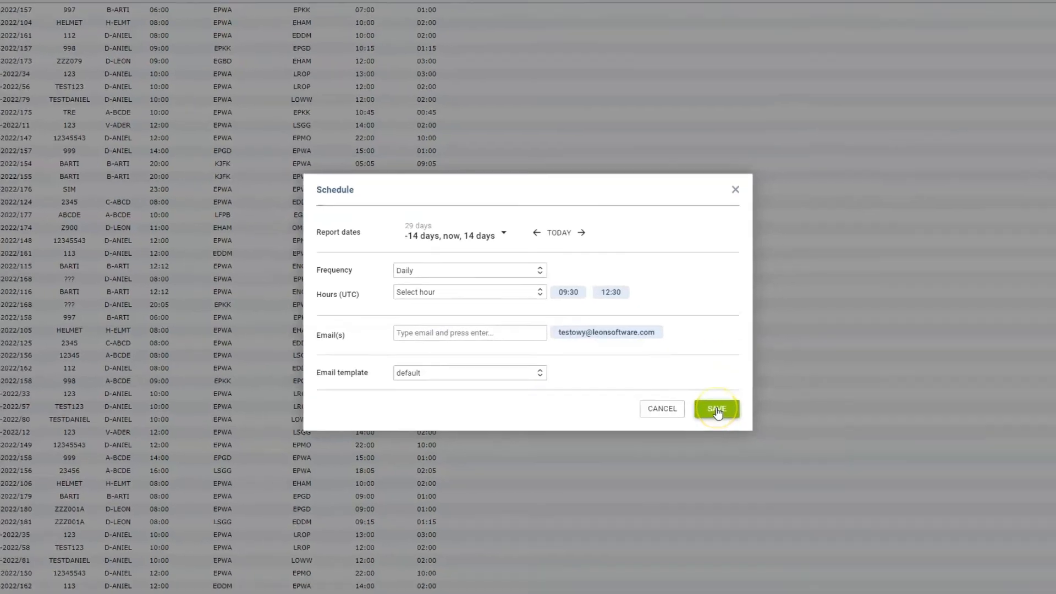
click(715, 408)
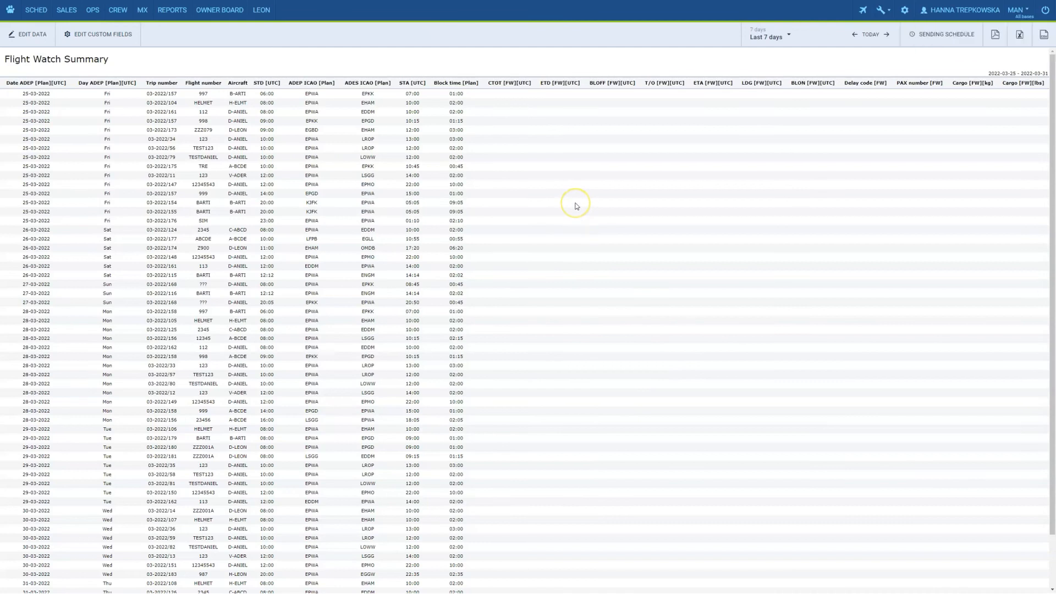
mouse_move(575, 206)
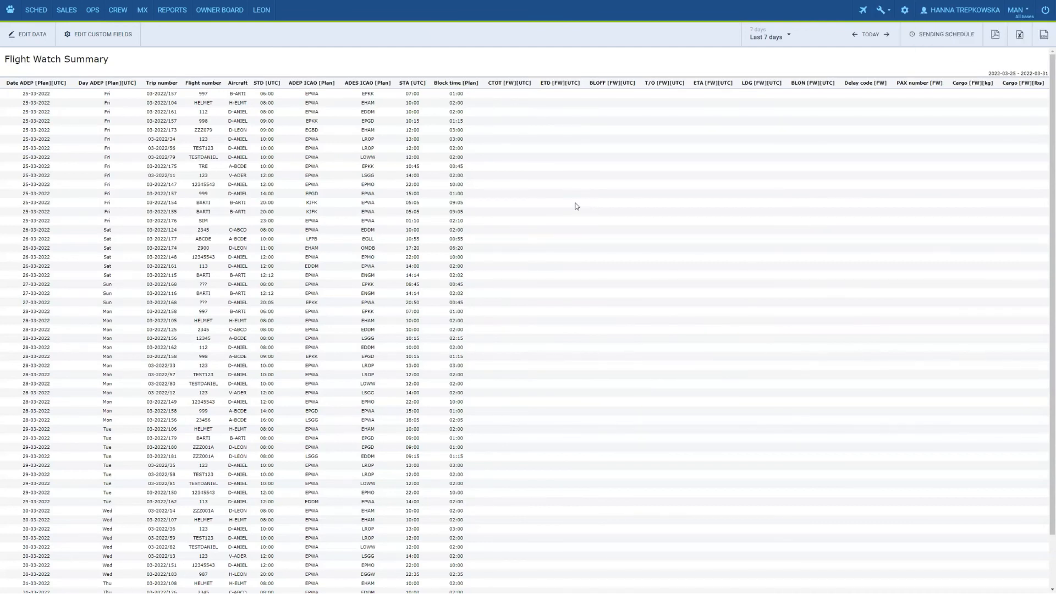
- Reopen the saved sending schedule to review its daily 09:30/12:30 settings
click(945, 34)
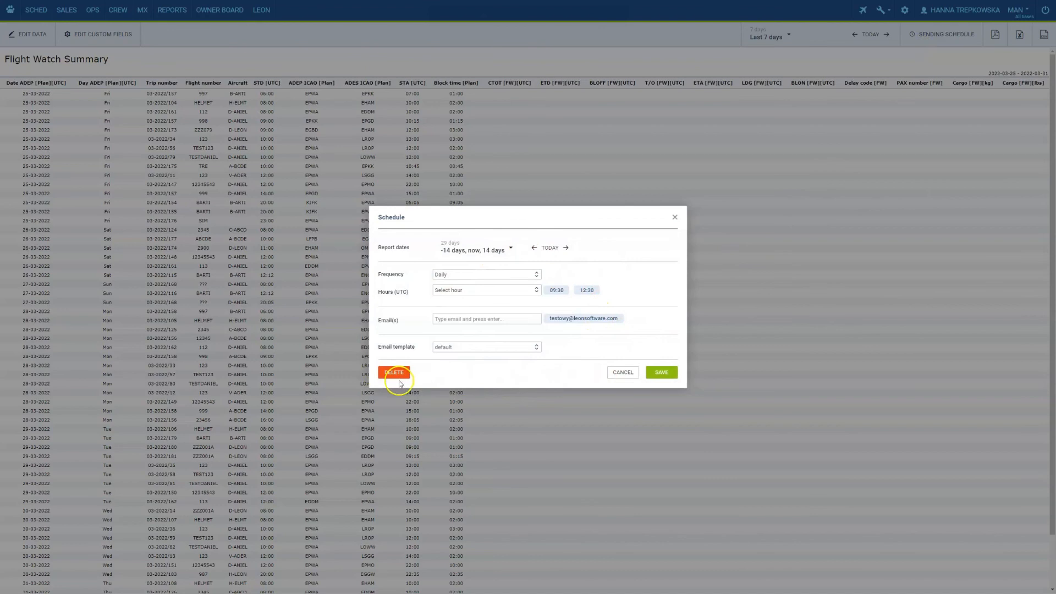
mouse_move(419, 385)
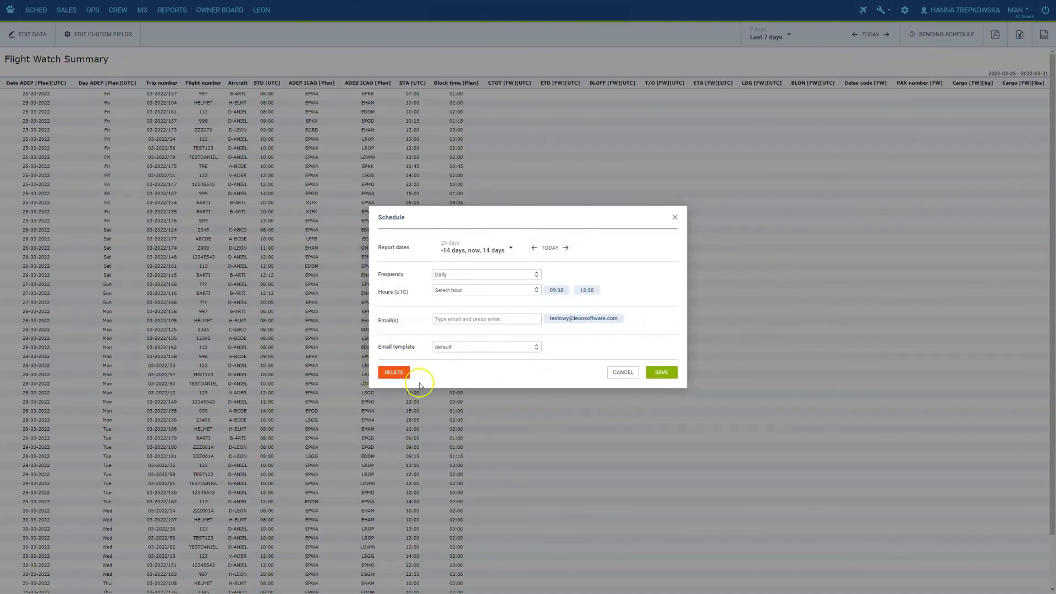